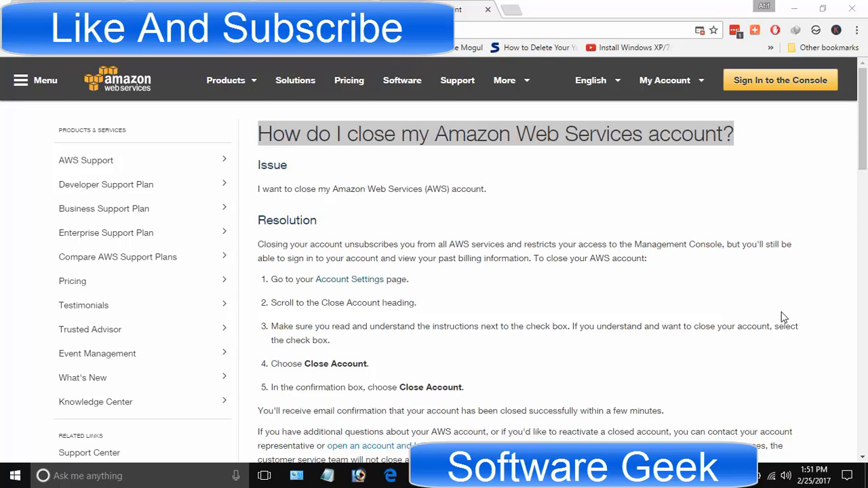
mouse_move(537, 9)
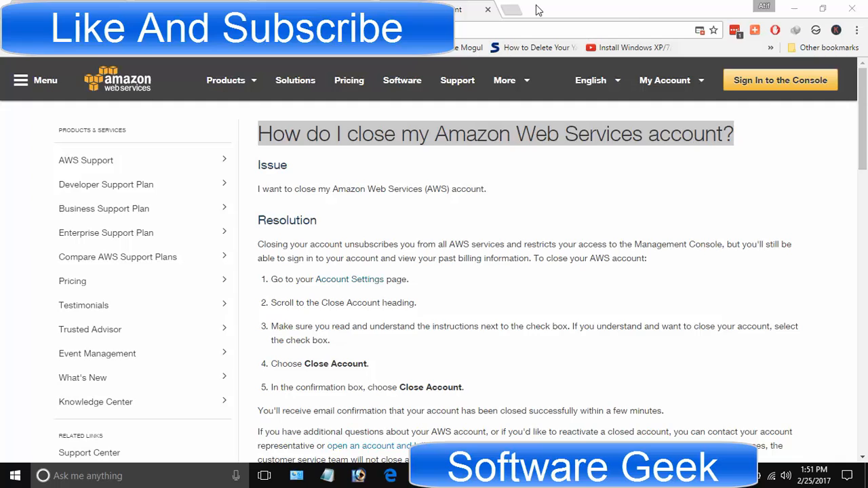
Step: Start loading Gmail in a new tab by entering 'imran' in the address bar
left_click(518, 9)
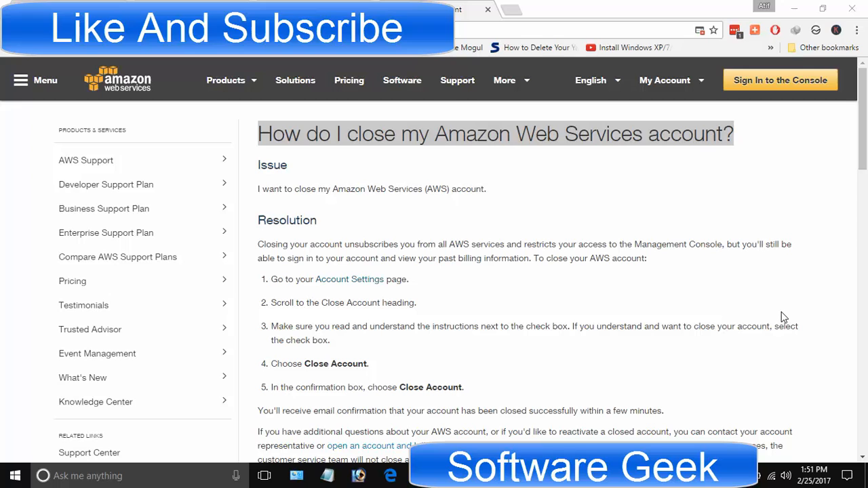
mouse_move(577, 60)
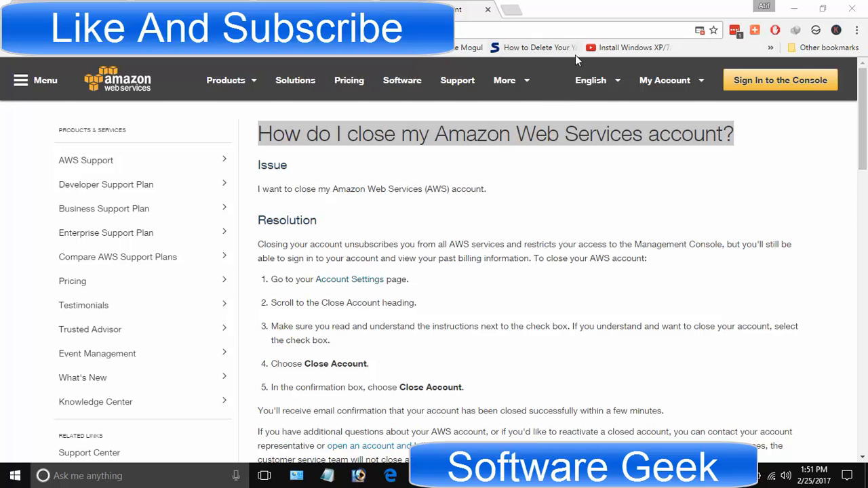
left_click(556, 8)
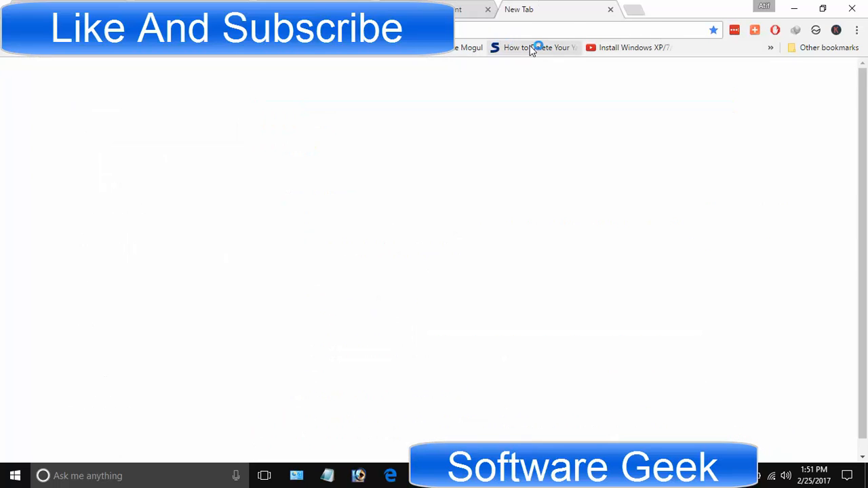
left_click(584, 30)
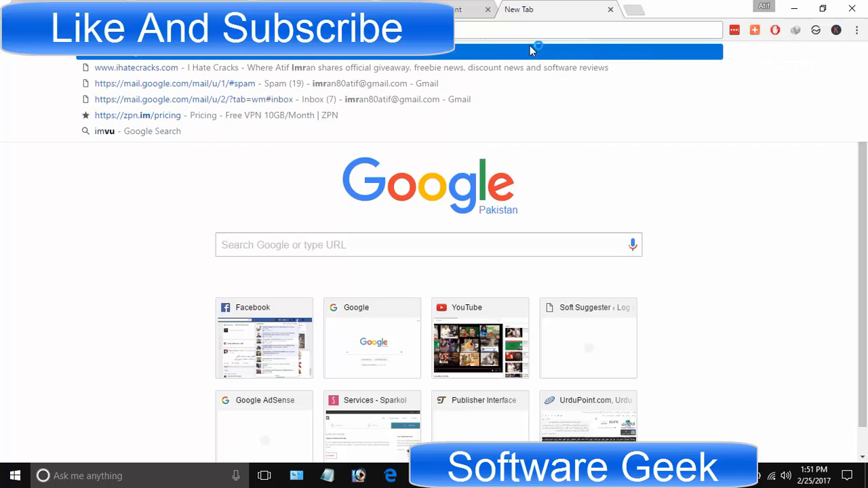
type("imran")
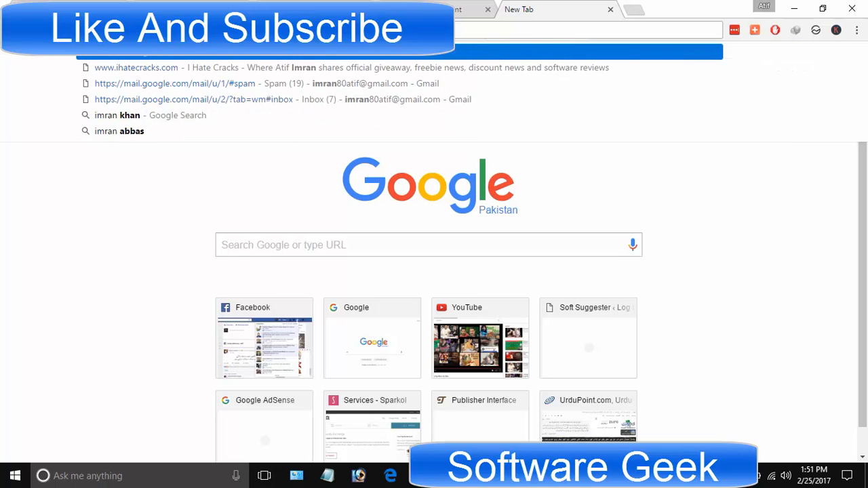
mouse_move(203, 99)
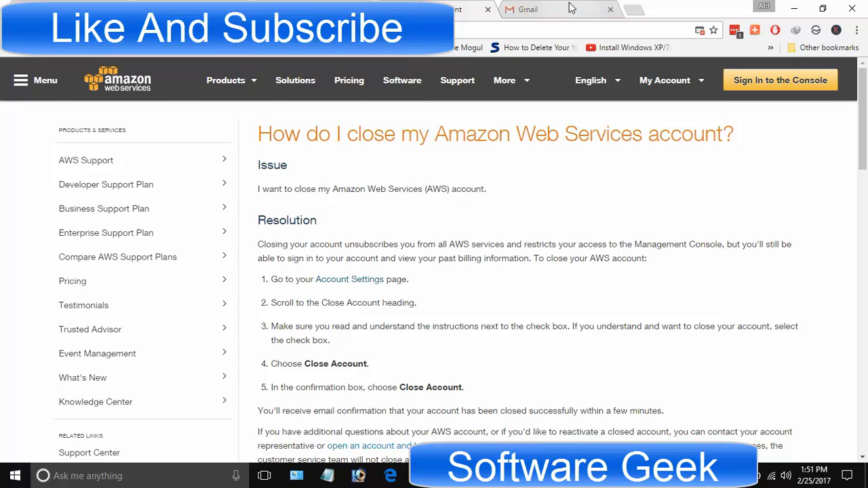
Step: Open the article's Account Settings link in a new tab and switch to that Billing console tab
left_click(549, 8)
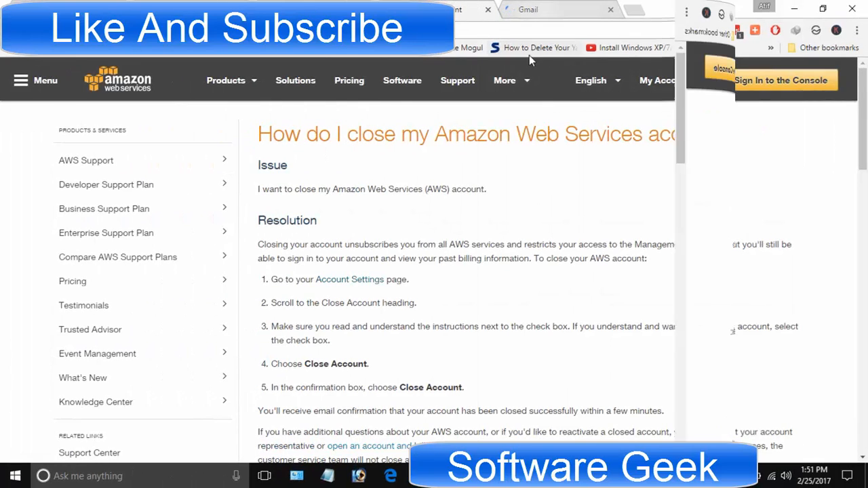
right_click(331, 280)
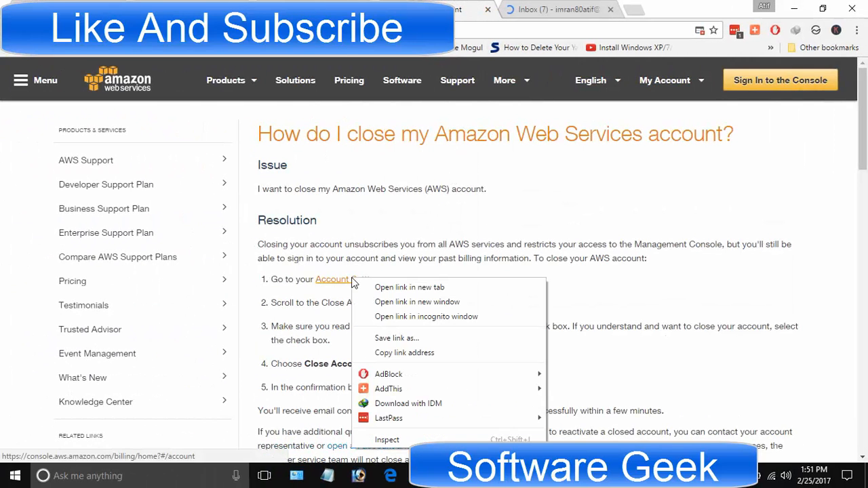
left_click(410, 288)
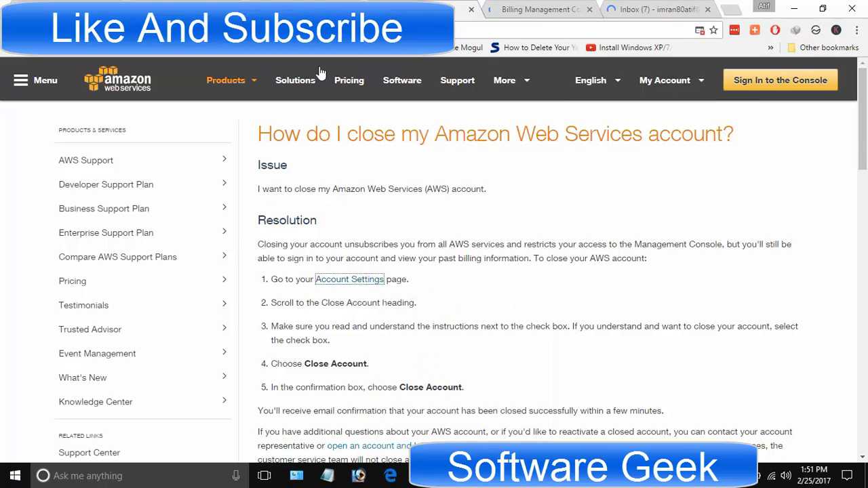
mouse_move(321, 238)
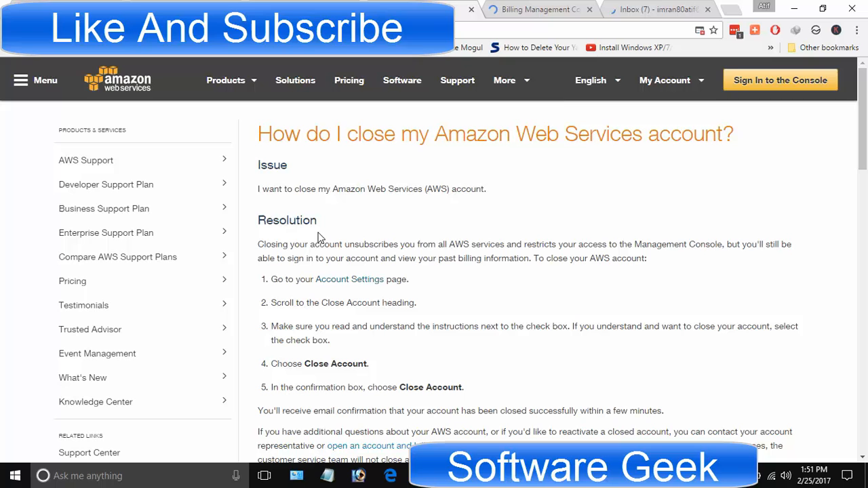
left_click(347, 279)
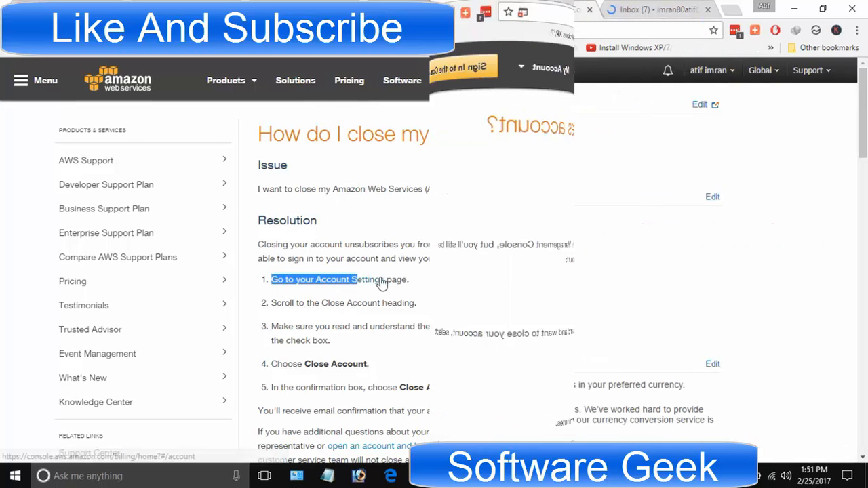
left_click(312, 280)
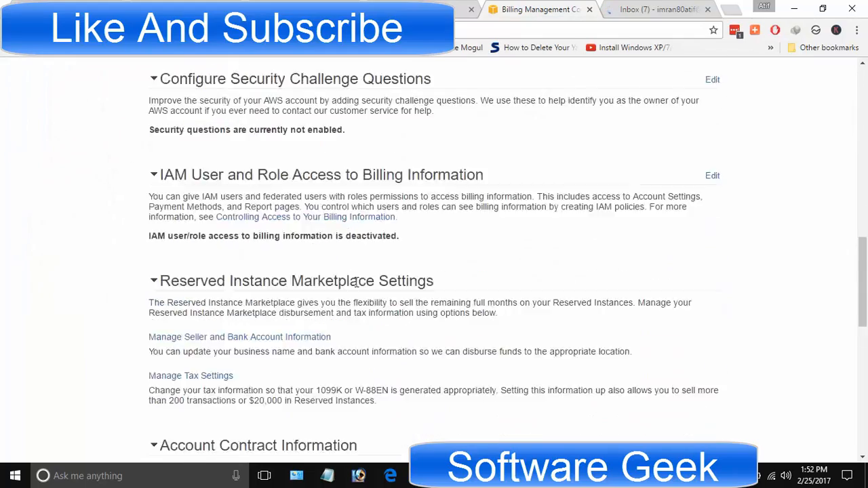
Step: Tick the Close Account acknowledgement checkbox at the bottom of Account Settings
scroll("down", 3)
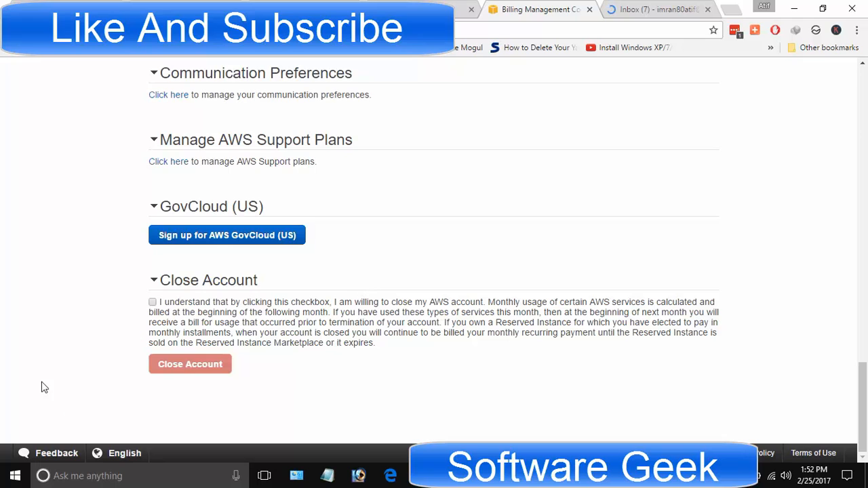
left_click(152, 301)
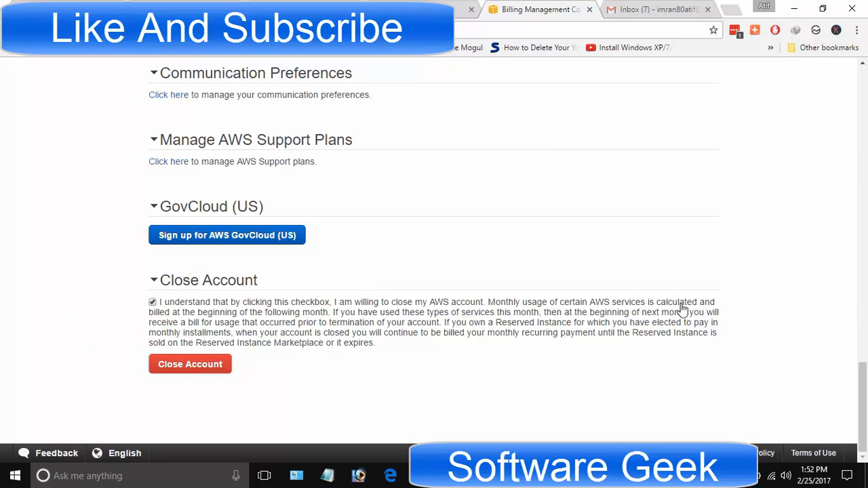
mouse_move(705, 326)
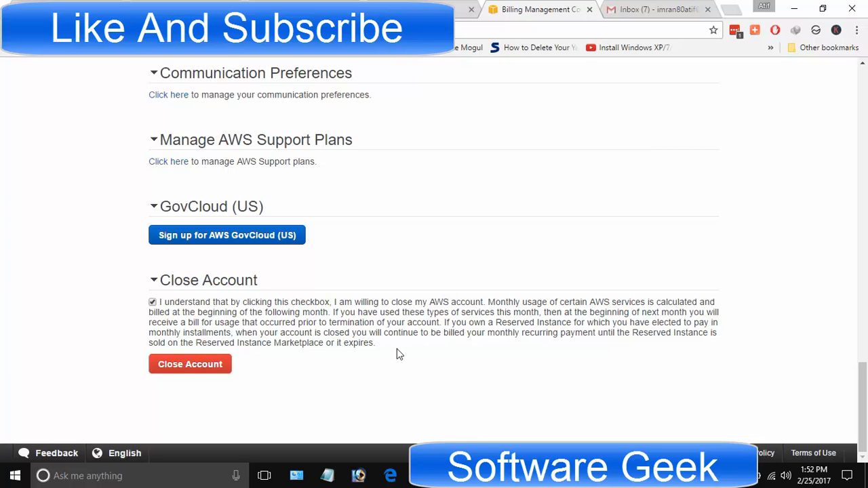
mouse_move(183, 369)
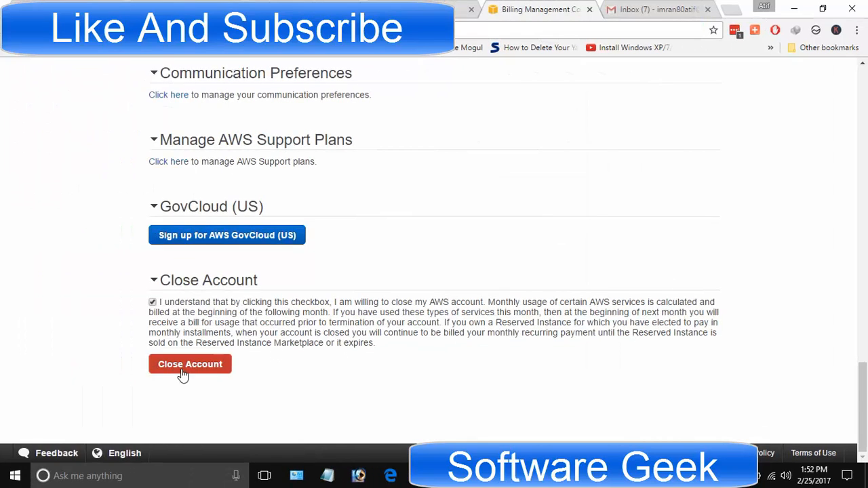
Step: Close the AWS account and confirm, leaving the 'Account has been closed' notice shown
left_click(190, 364)
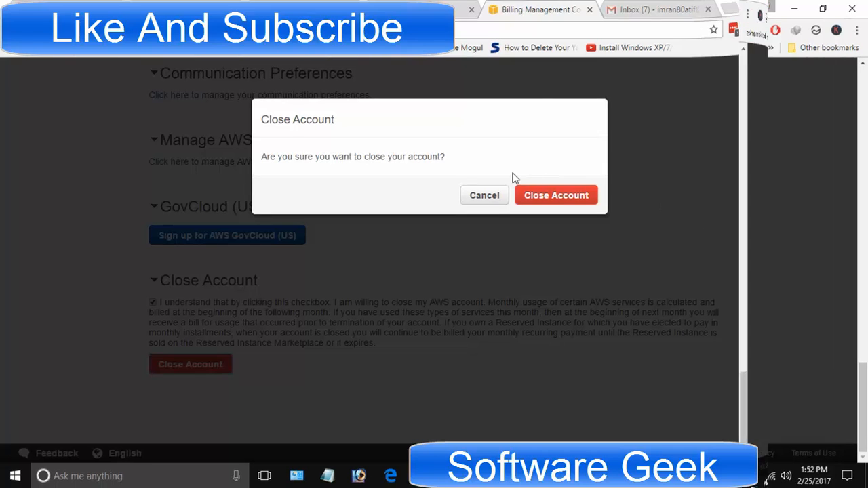
mouse_move(556, 195)
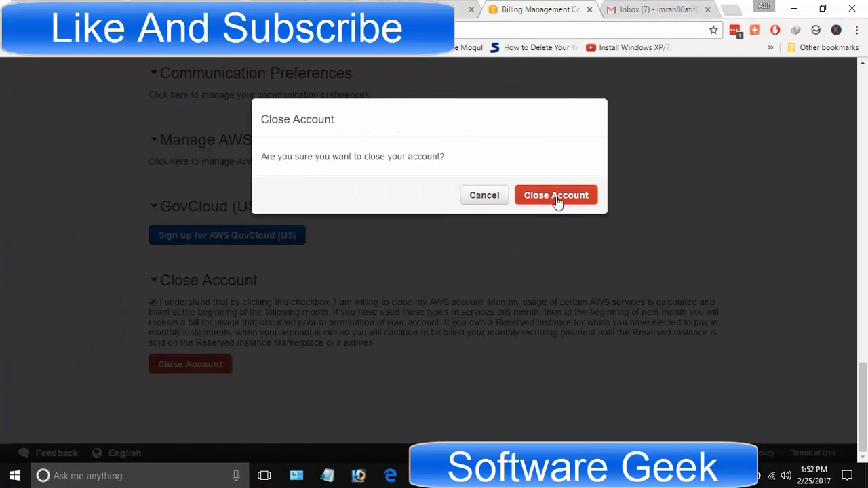
left_click(557, 196)
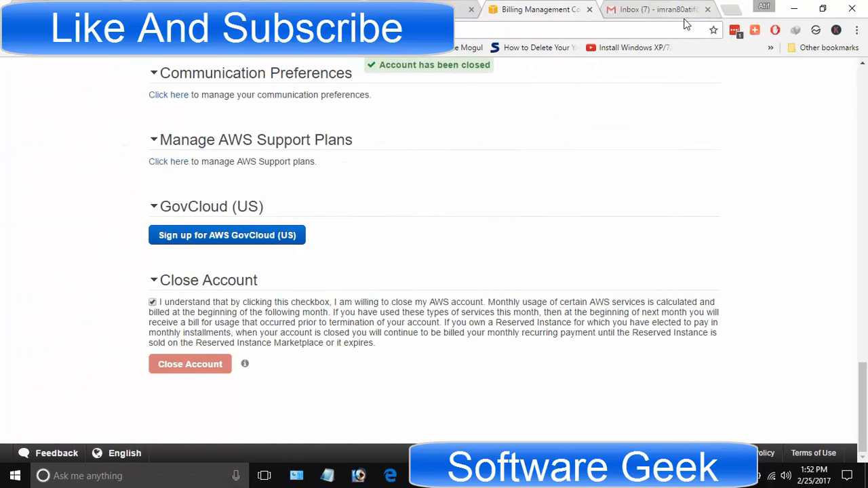
mouse_move(654, 9)
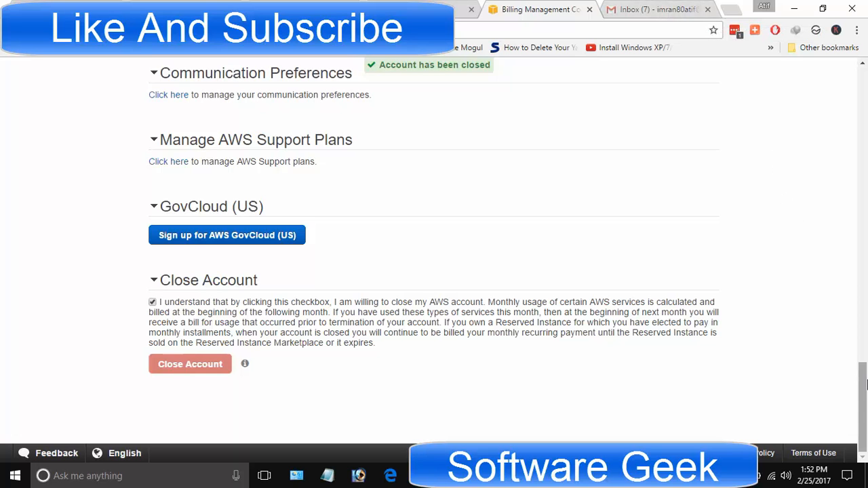
scroll("up", 3)
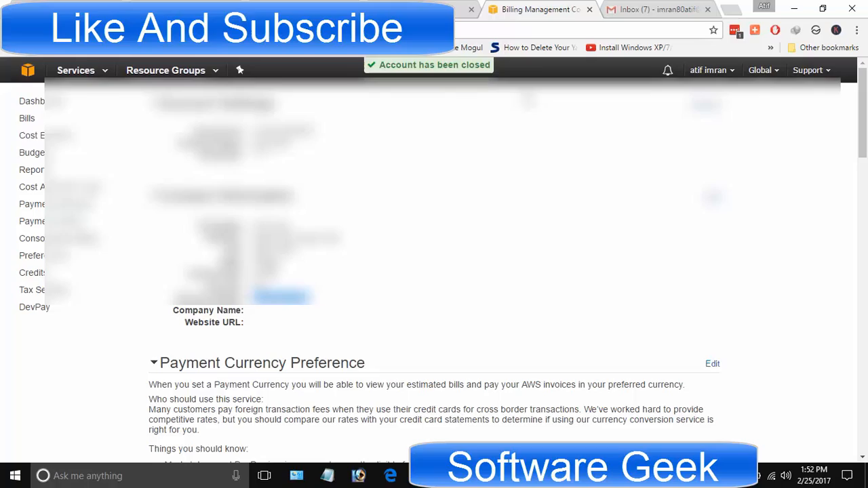